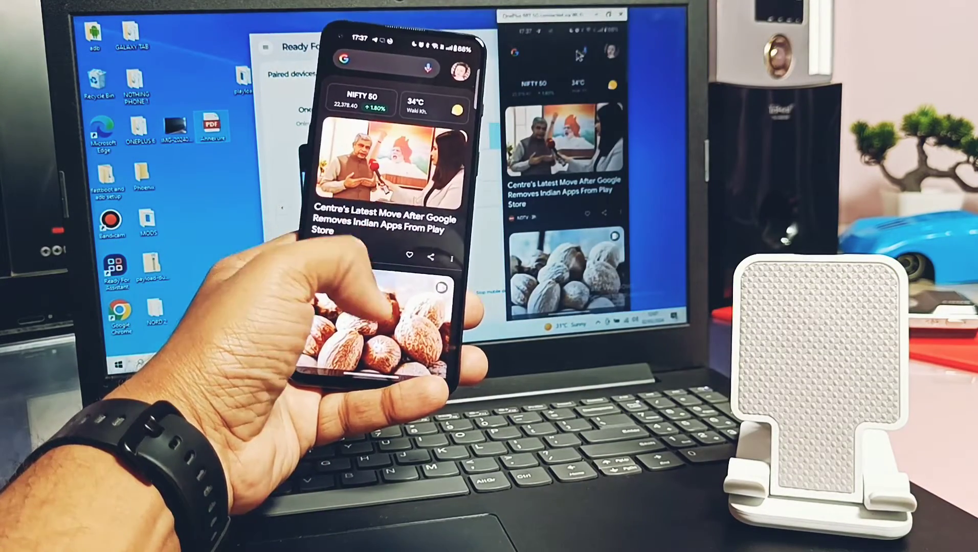
Browse down through the phone's apps mirrored on the laptop before reaching the Ready For welcome card
scroll(down, 3)
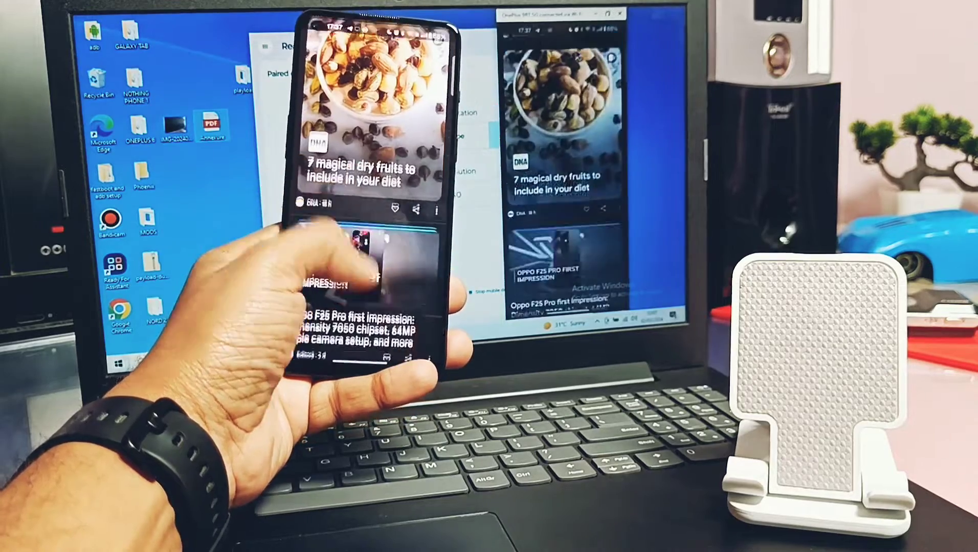
scroll(down, 3)
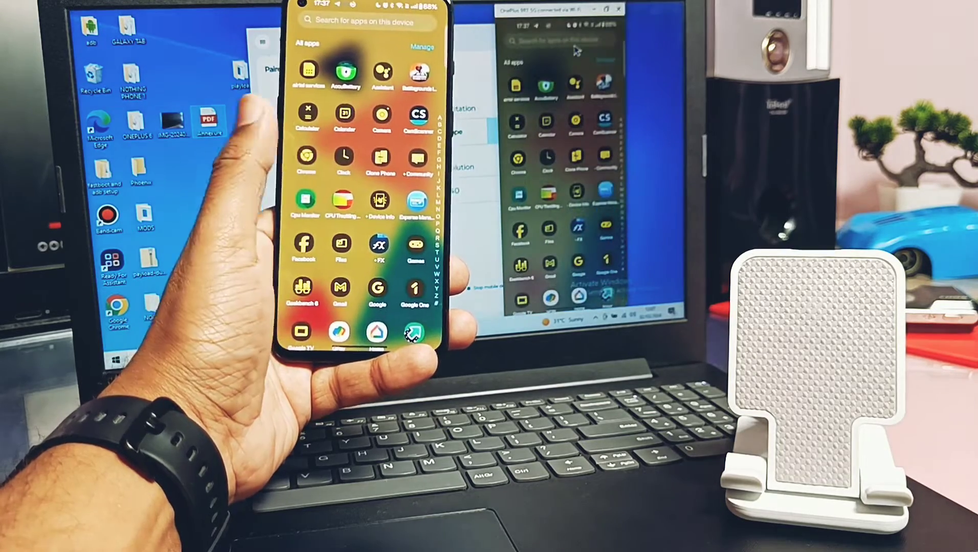
scroll(down, 3)
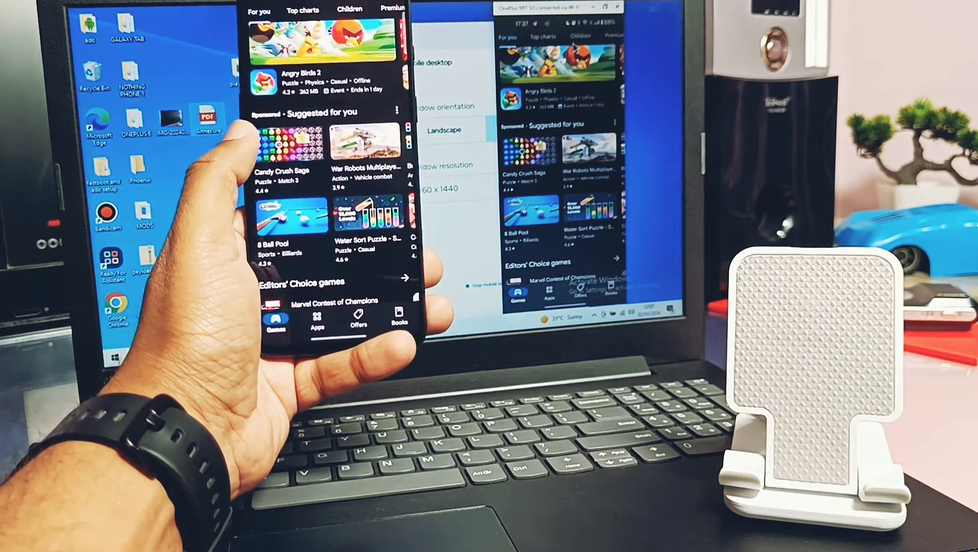
scroll(down, 3)
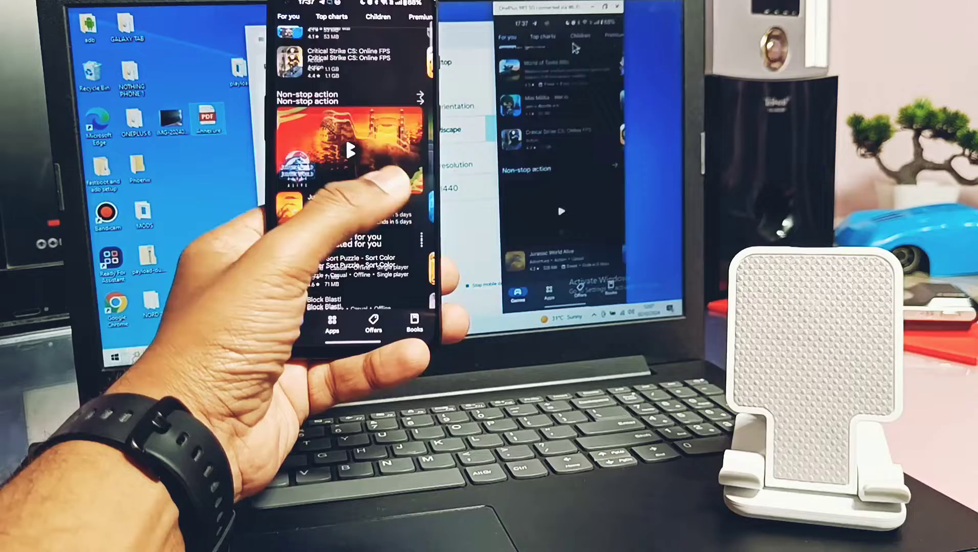
scroll(down, 3)
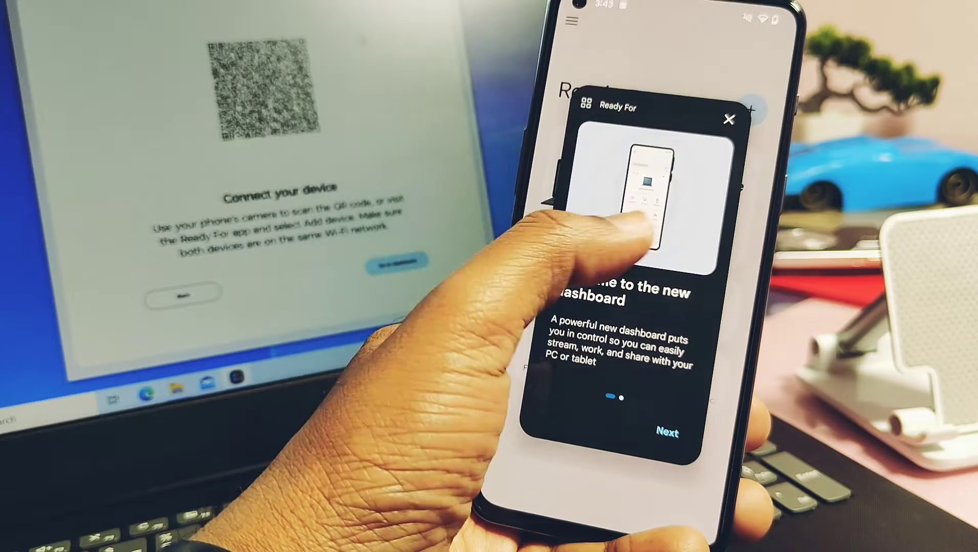
Advance past the welcome card to the dashboard and choose a PC as the device to pair
click(667, 434)
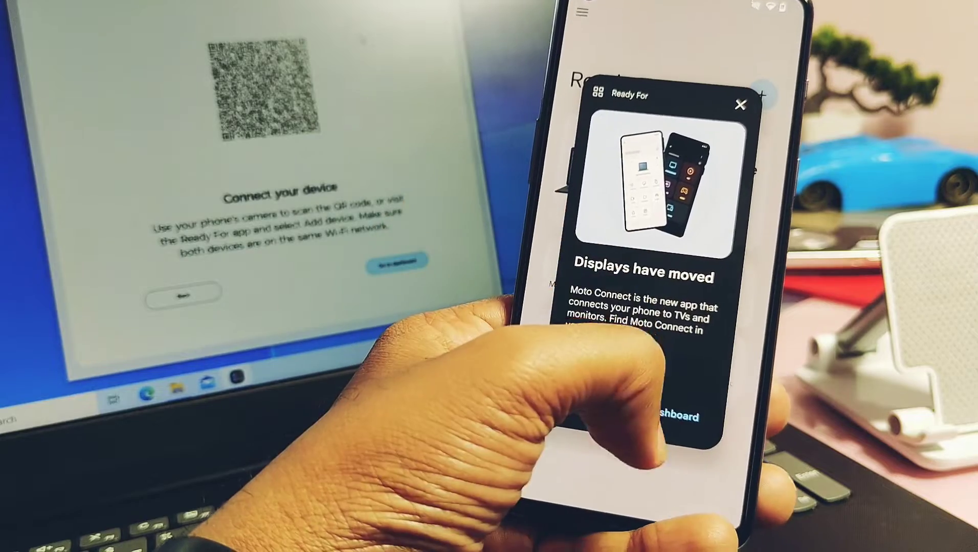
click(740, 104)
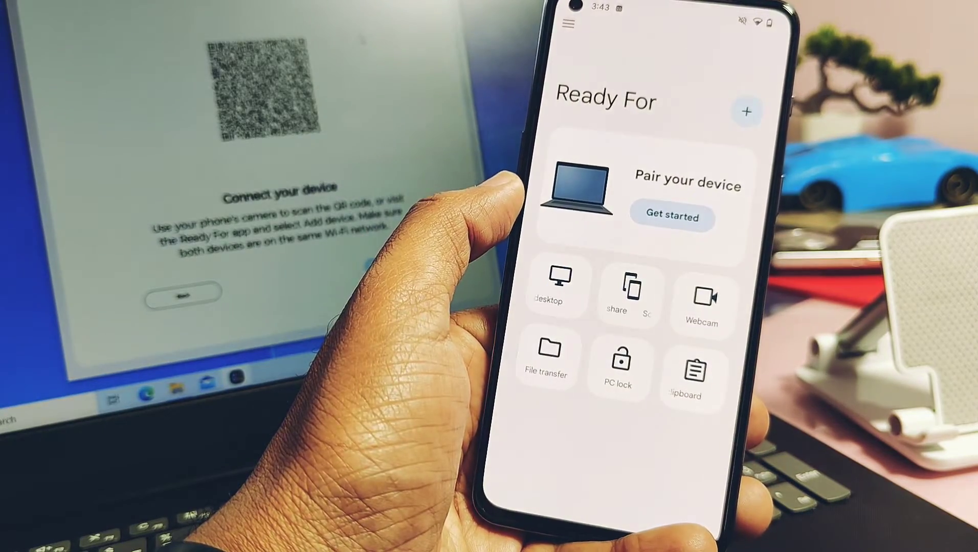
click(747, 112)
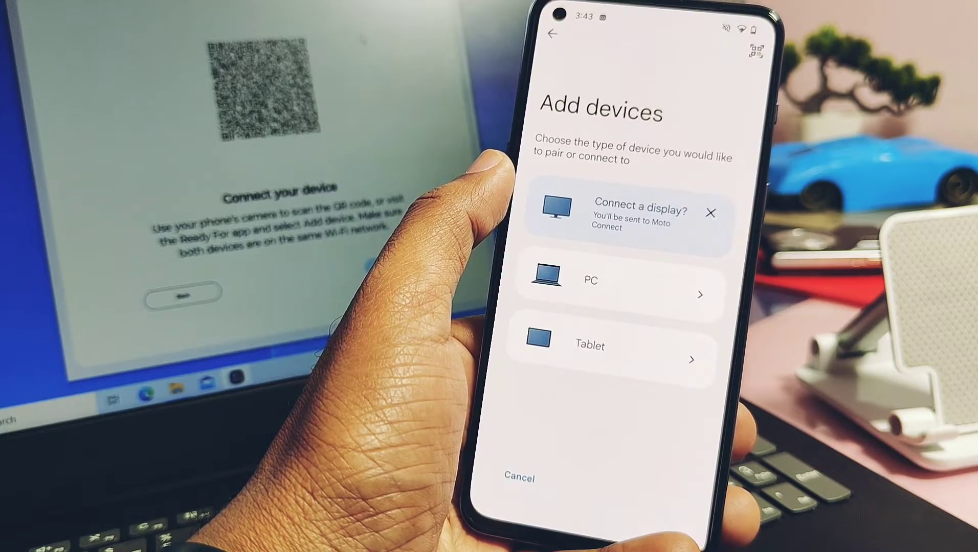
click(620, 279)
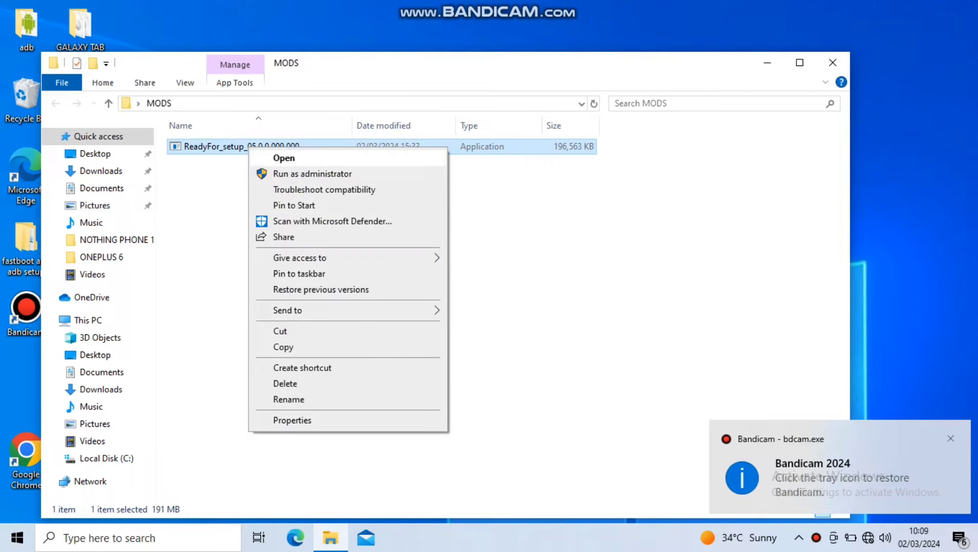
Install Ready For Assistant from ReadyFor_setup with the licence accepted and reach its get-started screen
click(284, 157)
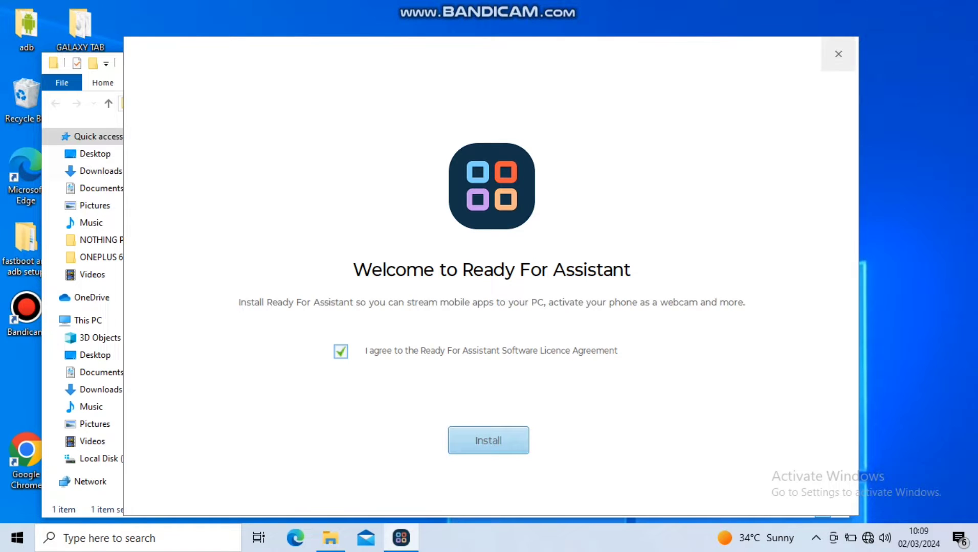
click(488, 440)
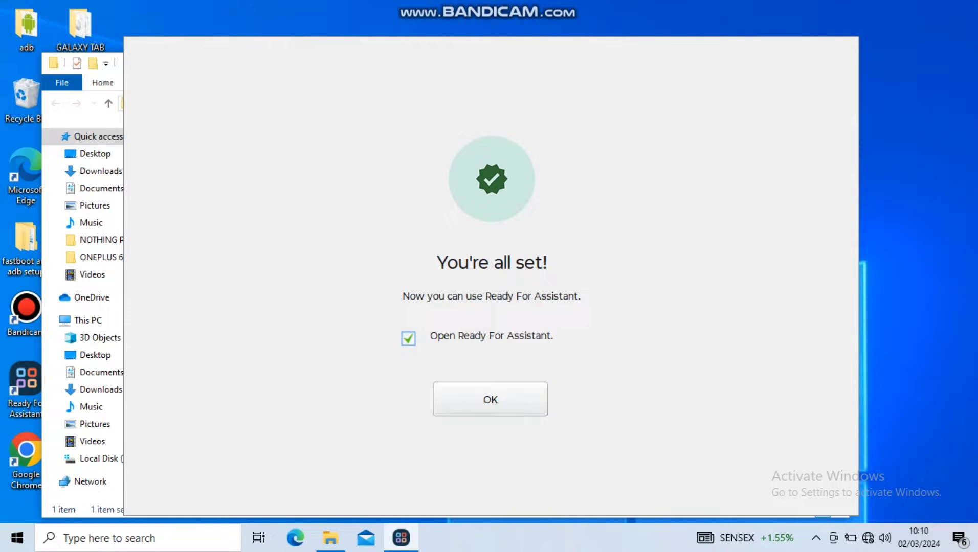
click(490, 399)
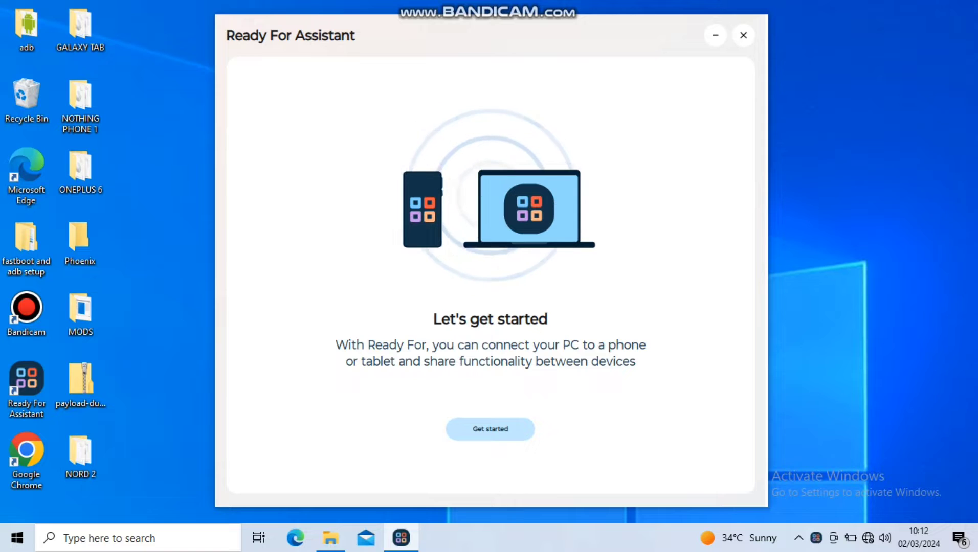
click(490, 429)
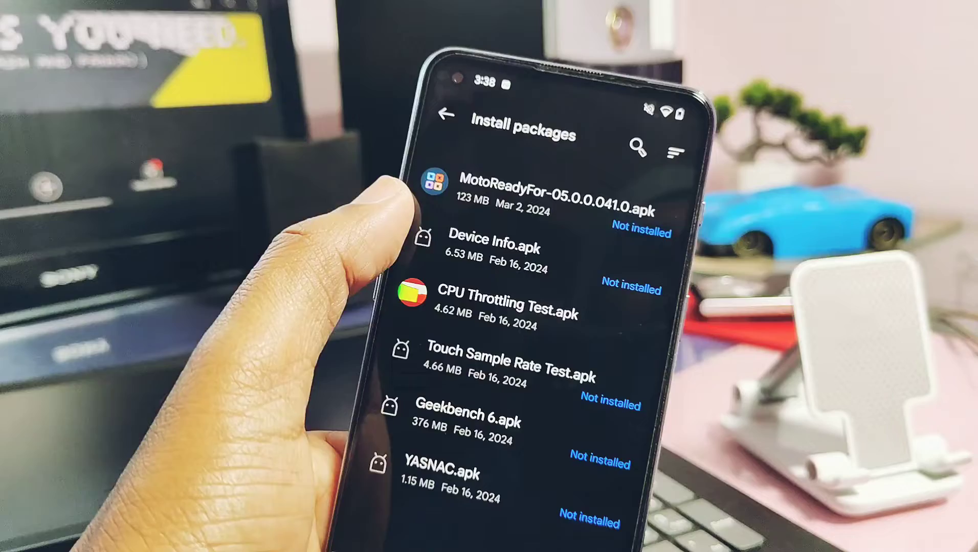
Install the MotoReadyFor APK, allow Bluetooth and nearby-device access, and scan the PC's pairing QR code
click(550, 194)
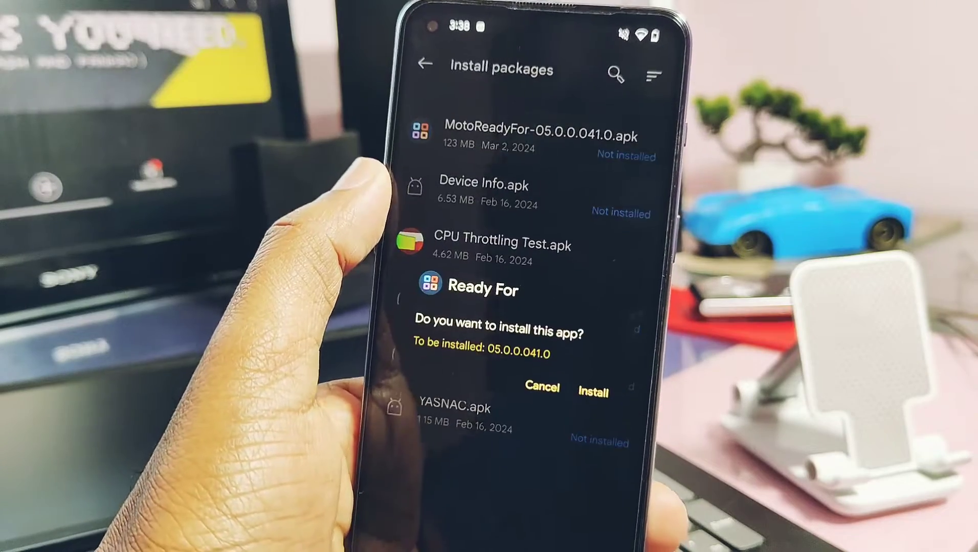
click(592, 392)
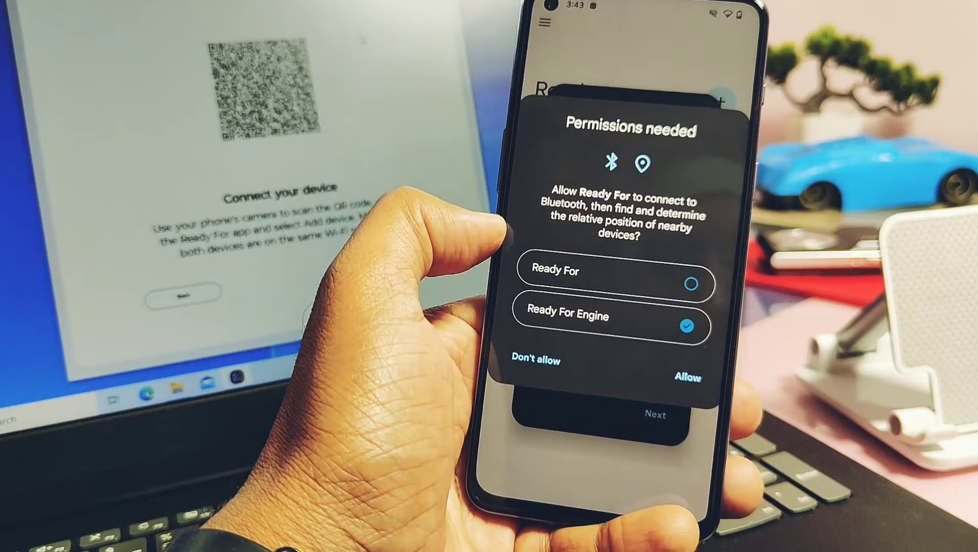
click(688, 282)
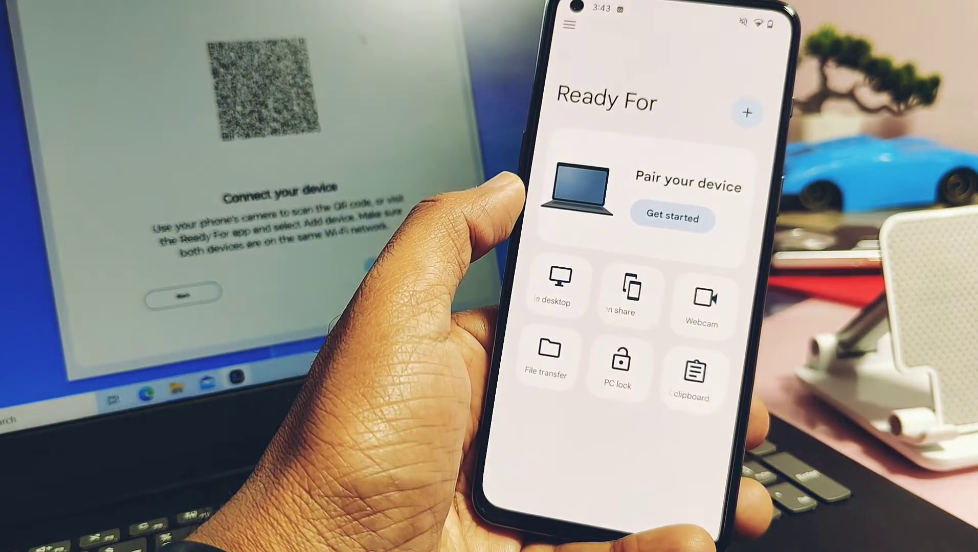
click(747, 113)
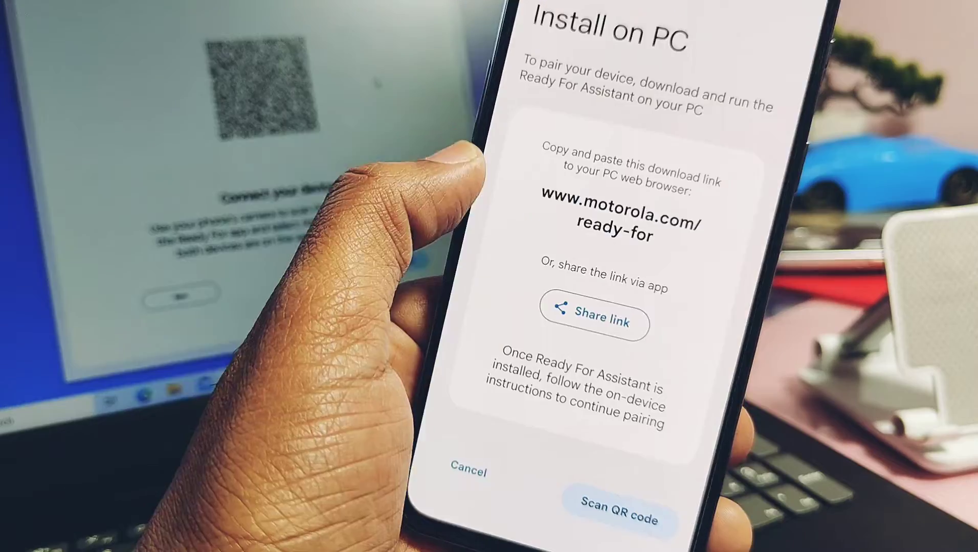
click(618, 518)
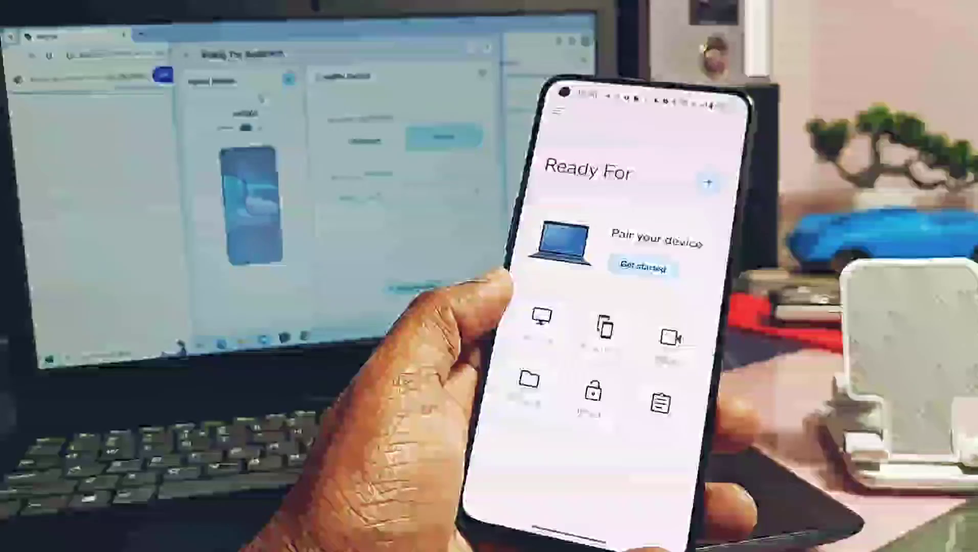
Add a PC as a paired device and show its Mobile desktop settings at portrait, 2560 x 1440
click(709, 181)
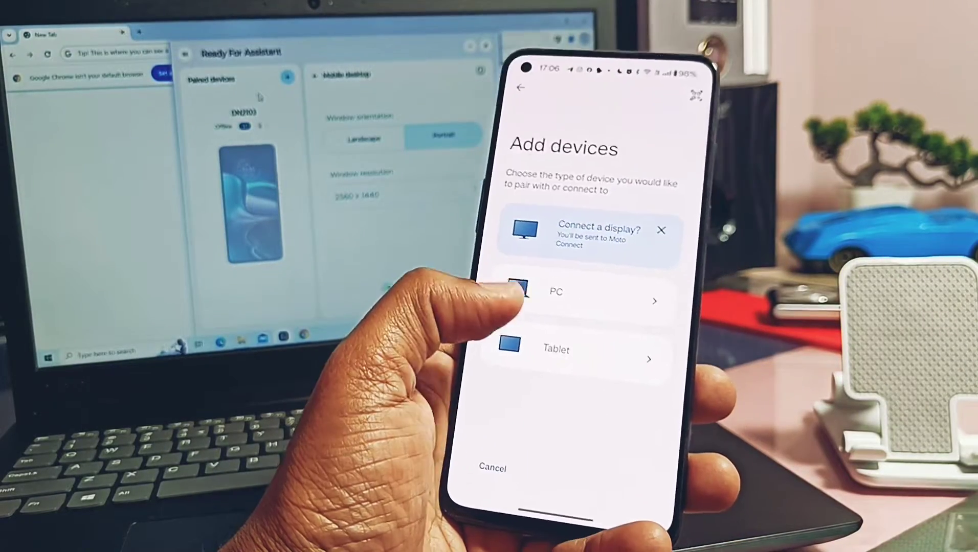
click(555, 292)
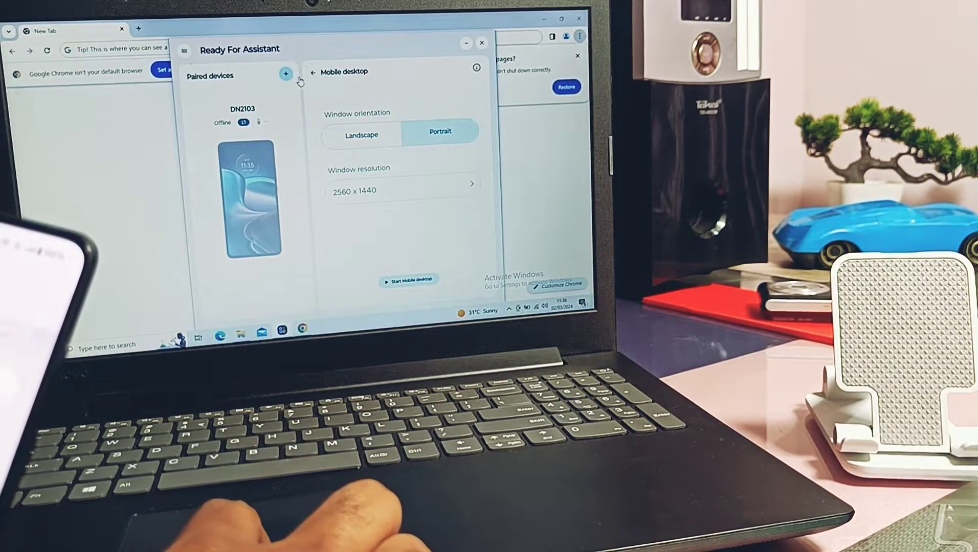
click(286, 75)
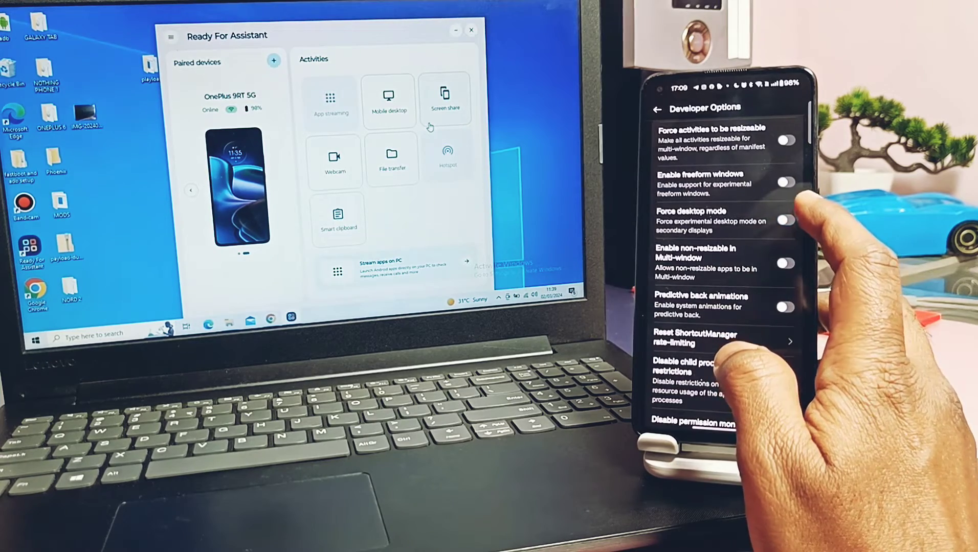
Enable freeform windows in Developer Options and bring up Mobile desktop in Ready For
click(784, 220)
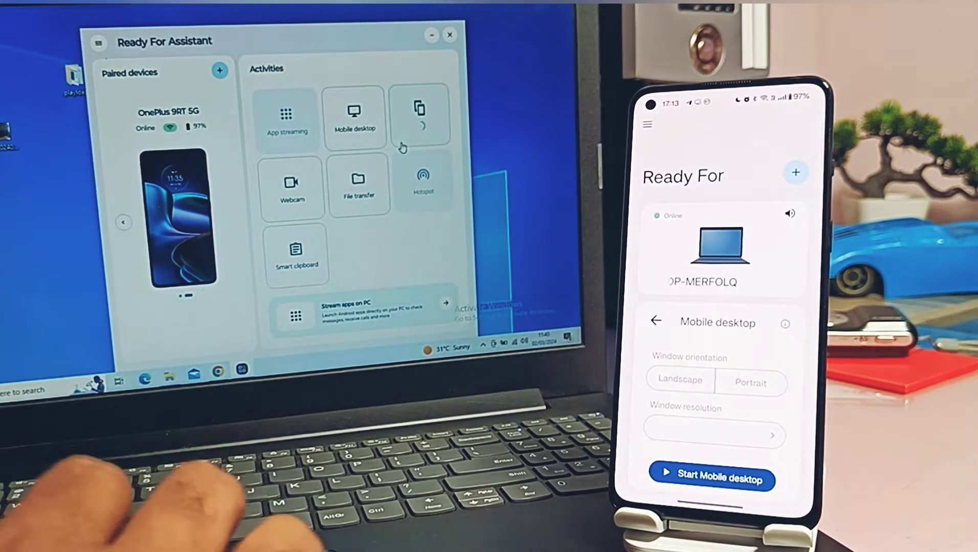
click(419, 116)
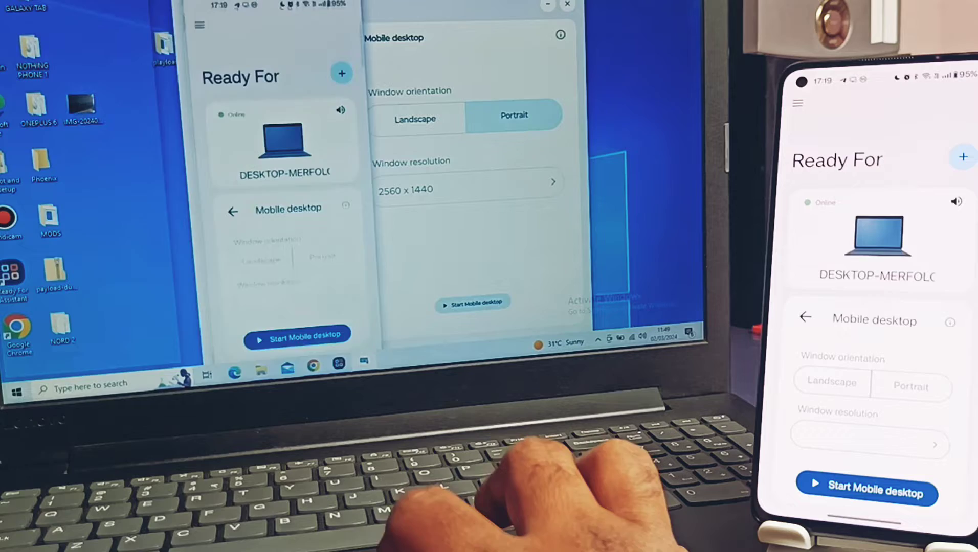
Accept the PC's connection request and allow screen casting to begin
click(297, 339)
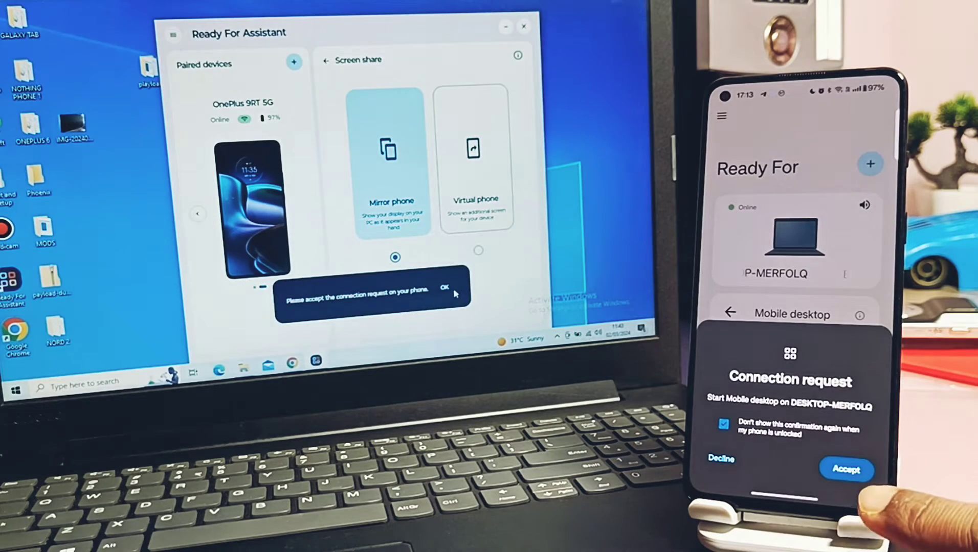
click(846, 470)
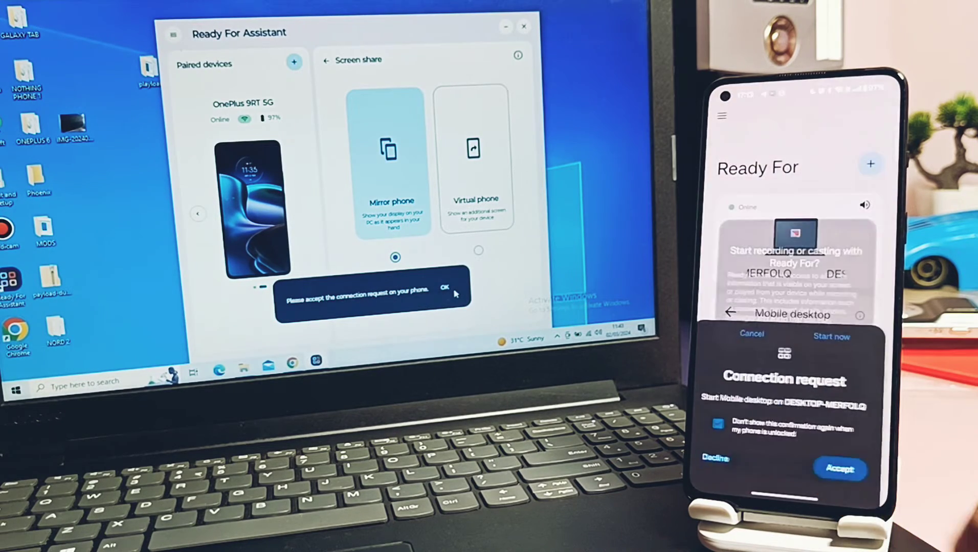
click(840, 468)
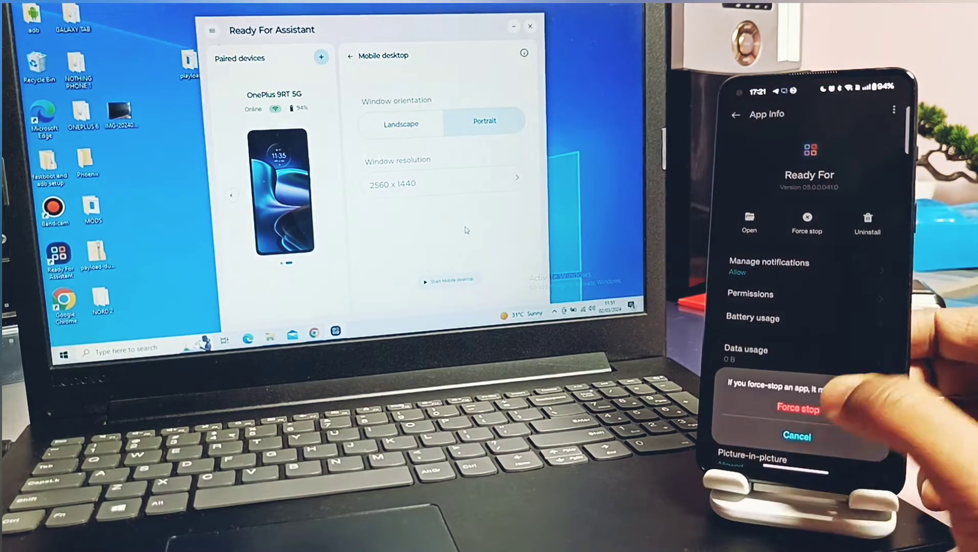
Force stop Ready For, return to Activities and start Screen share with Mirror phone
click(797, 408)
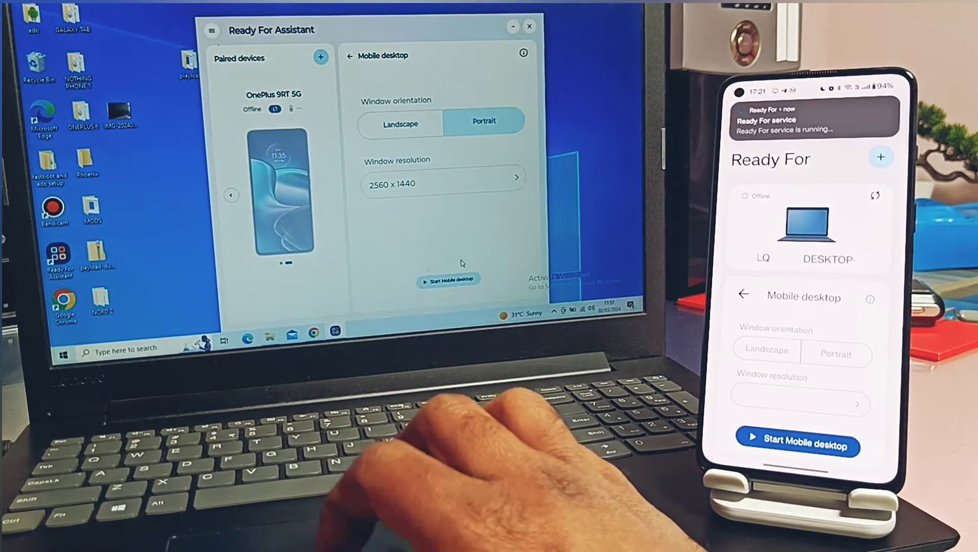
click(447, 280)
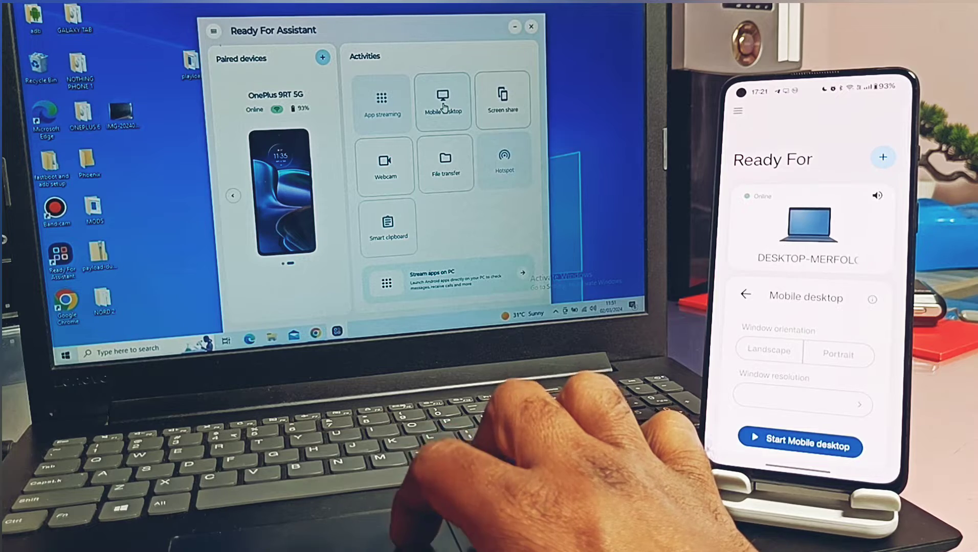
click(443, 101)
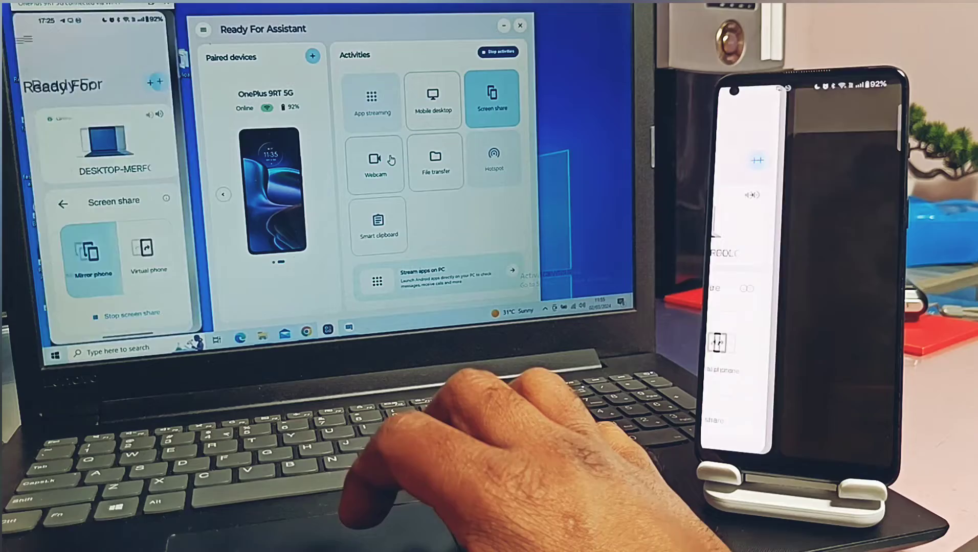
Use the phone camera as the PC webcam, try Camera zoom and return to the webcam controls
click(374, 162)
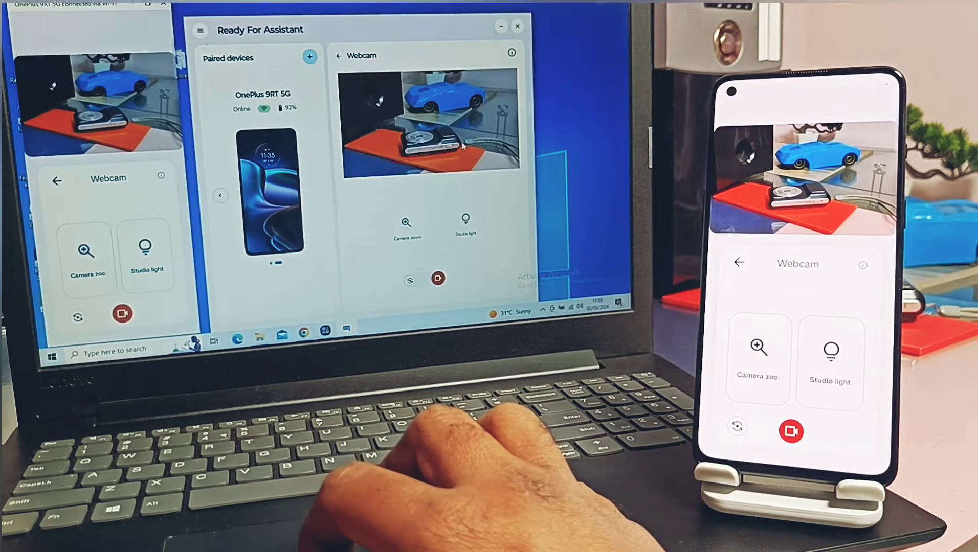
click(757, 355)
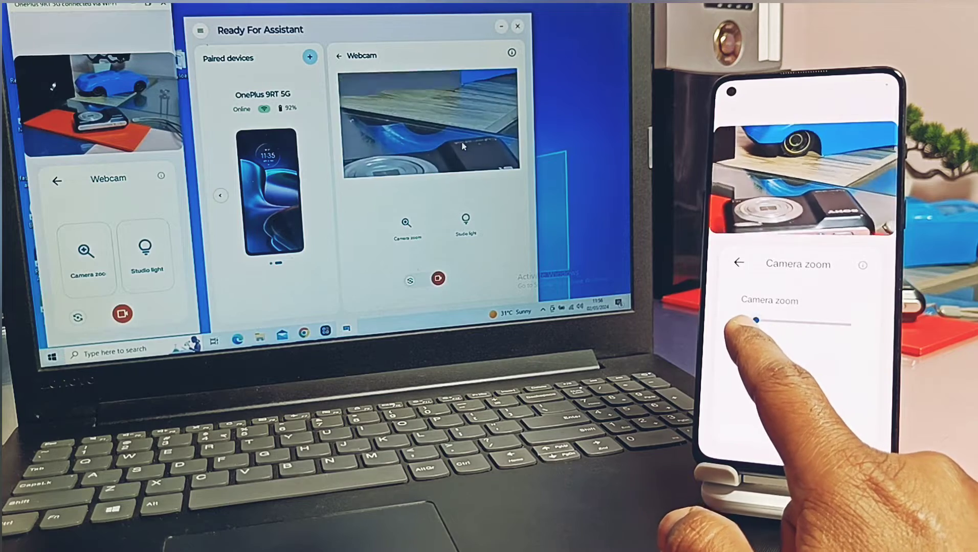
click(740, 263)
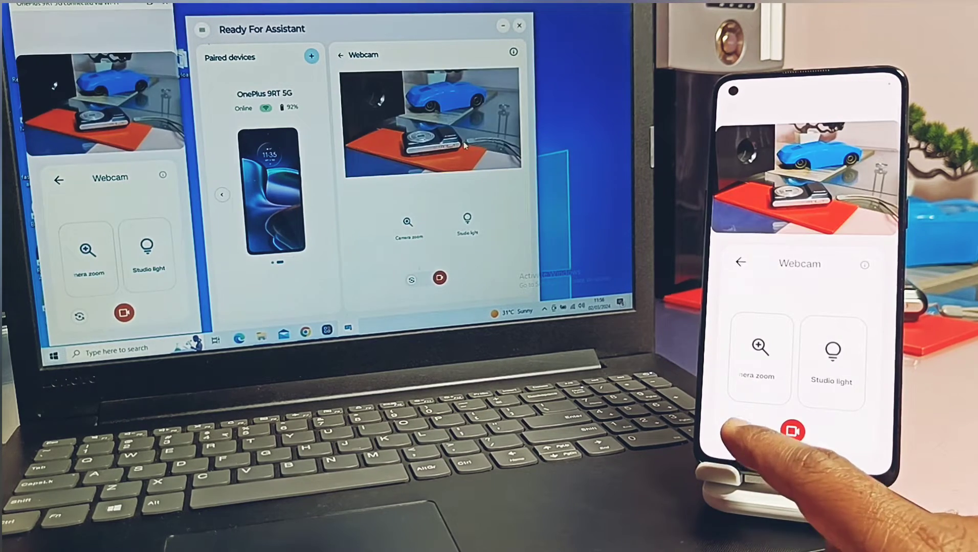
click(793, 432)
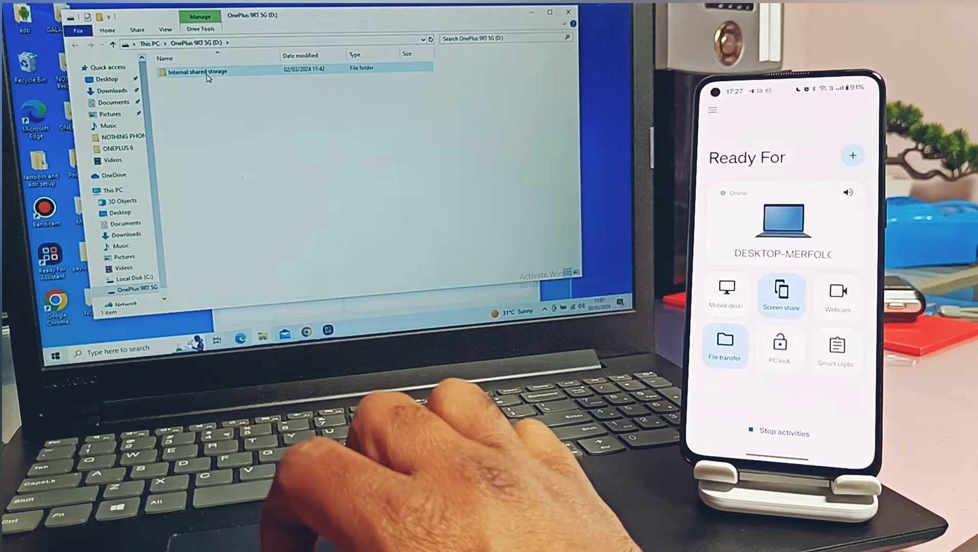
Copy the Annexure PDF from the phone's Internal shared storage DCIM folder for pasting on the desktop
double_click(198, 70)
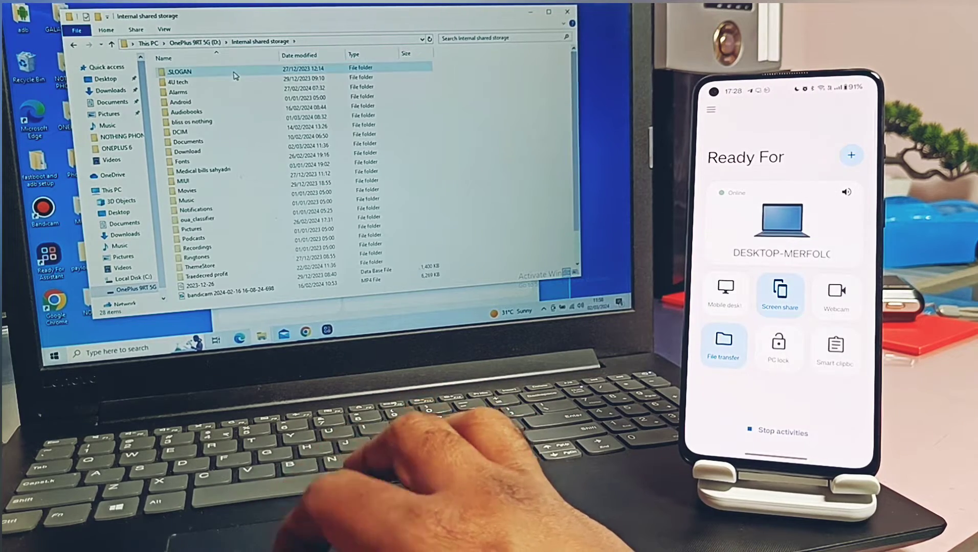
scroll(down, 3)
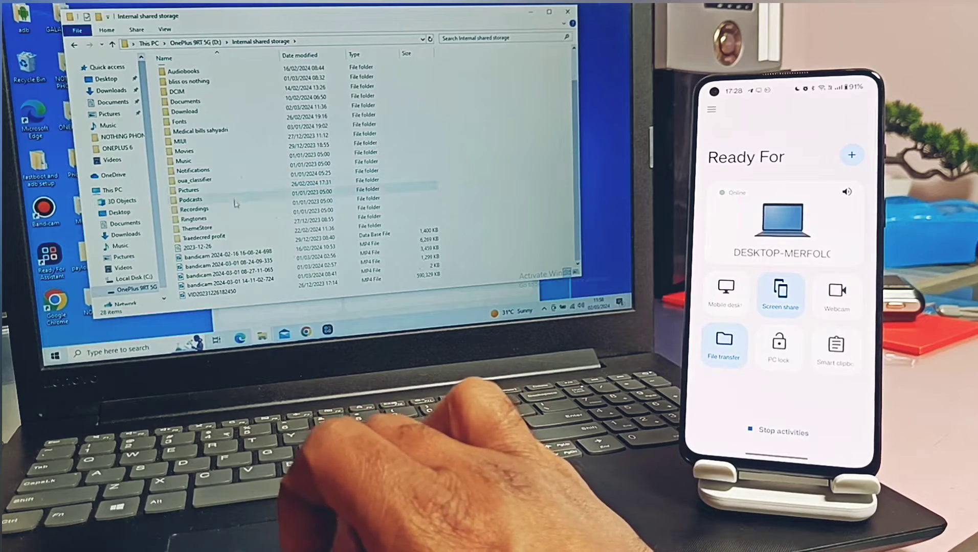
right_click(199, 154)
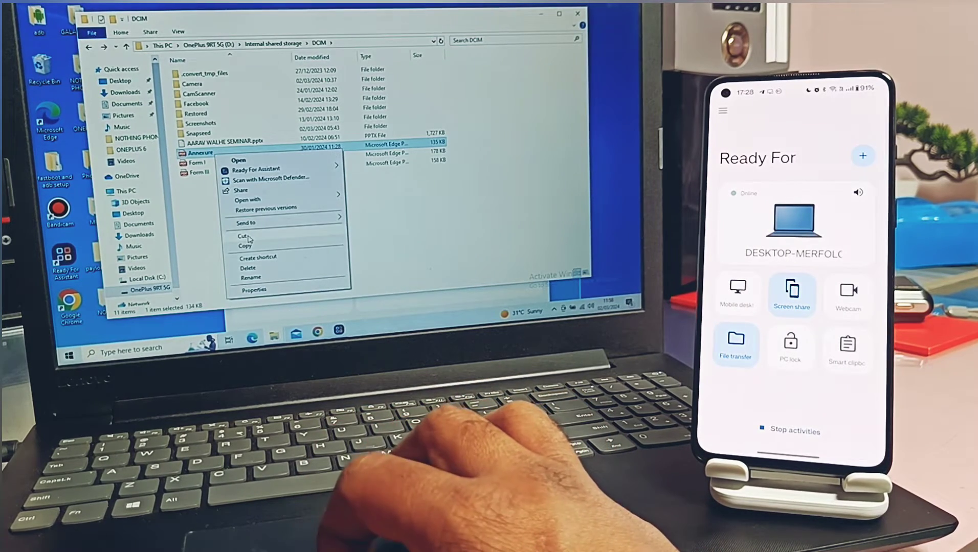
click(256, 170)
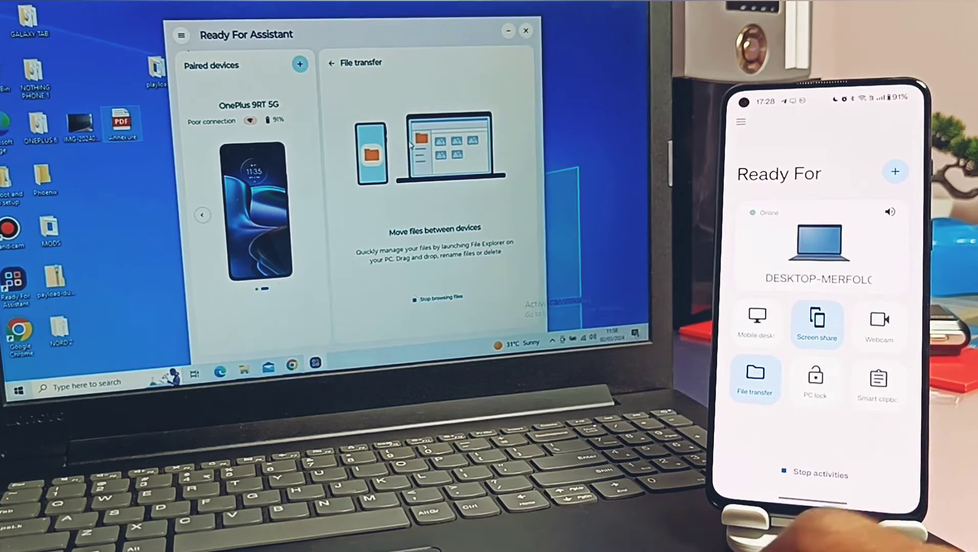
Lock the PC from the phone's PC lock feature, then sign back into Windows
click(815, 381)
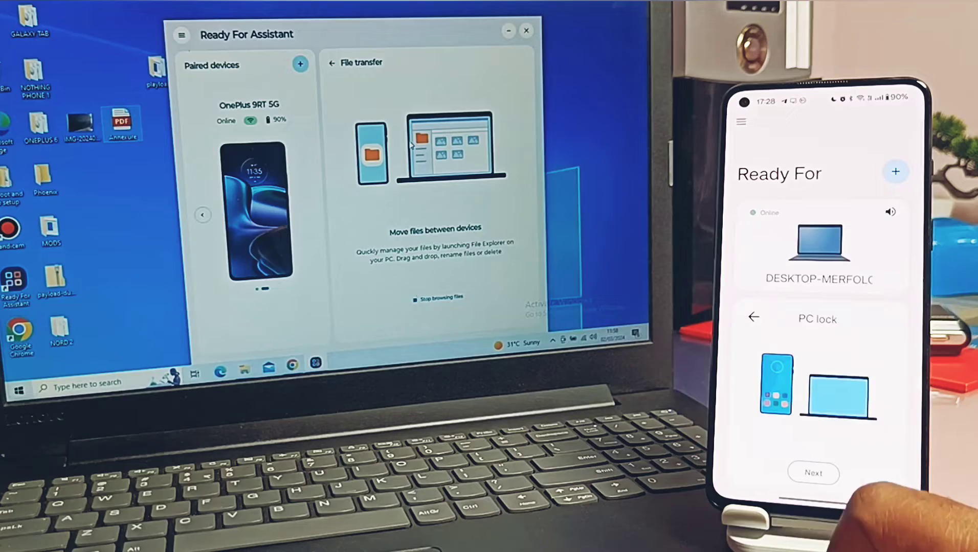
click(754, 318)
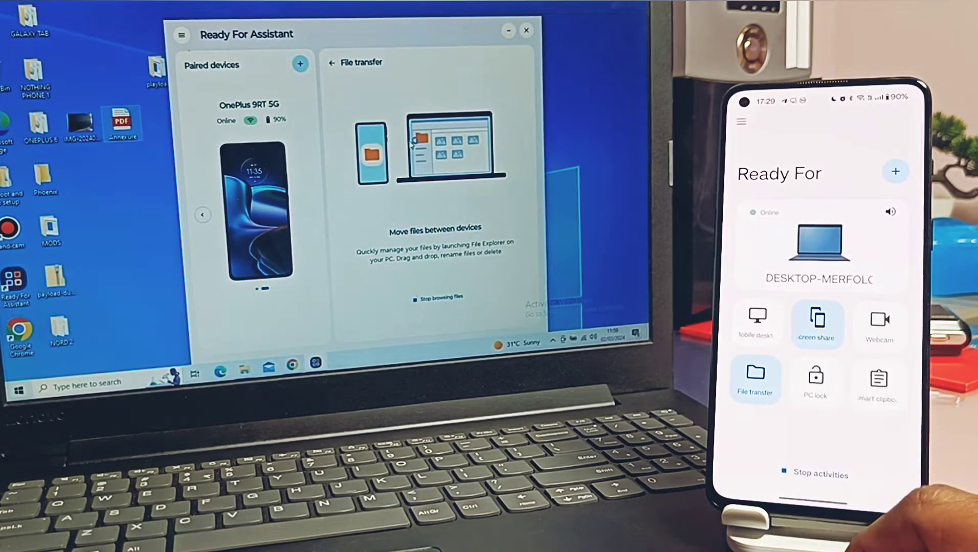
click(816, 380)
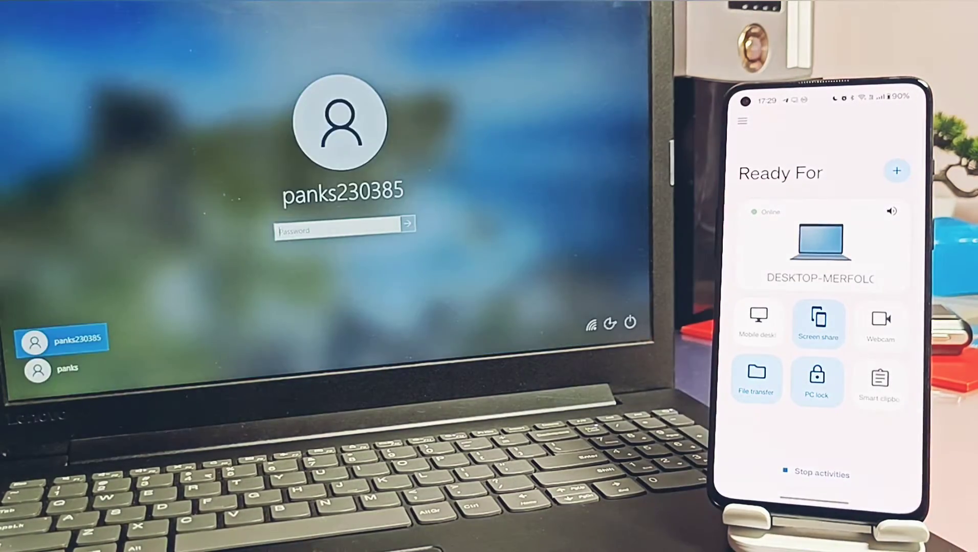
click(879, 381)
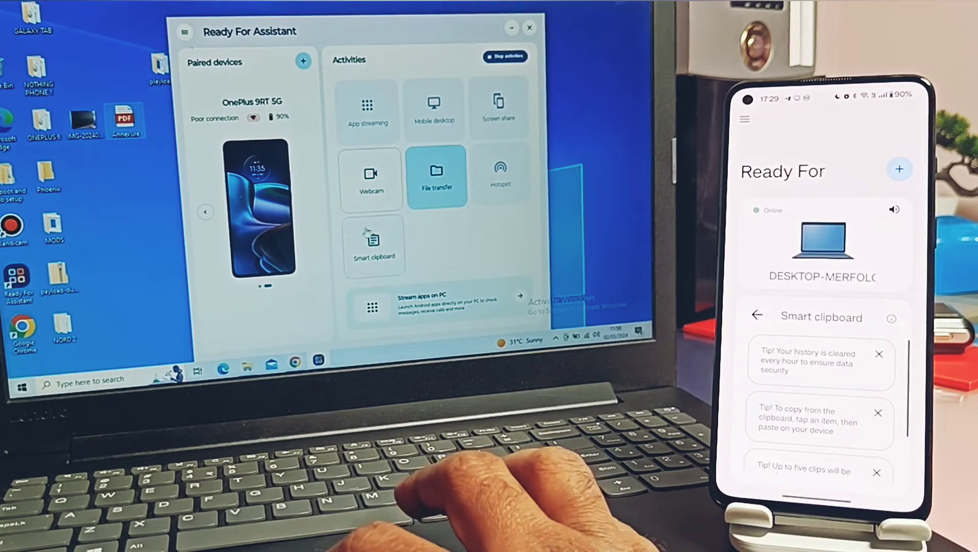
click(374, 247)
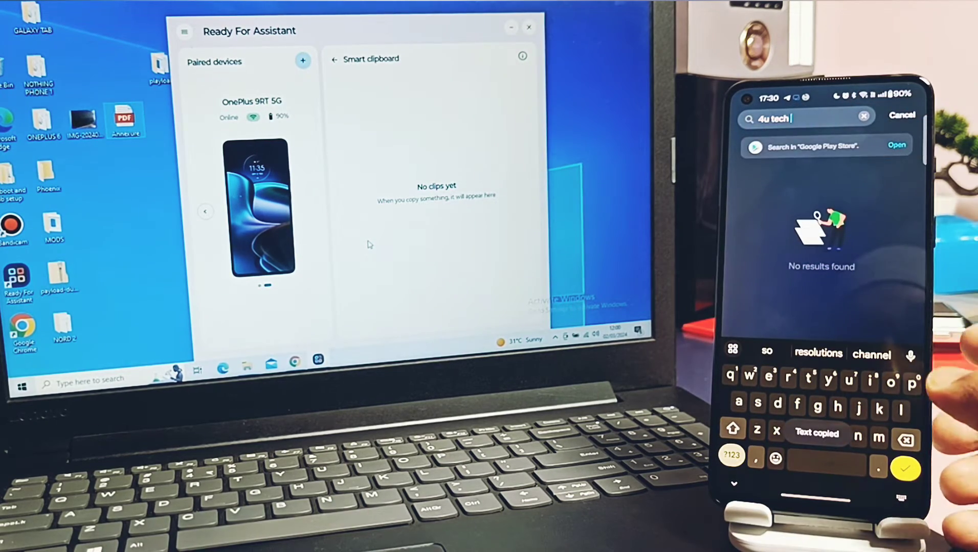
click(334, 58)
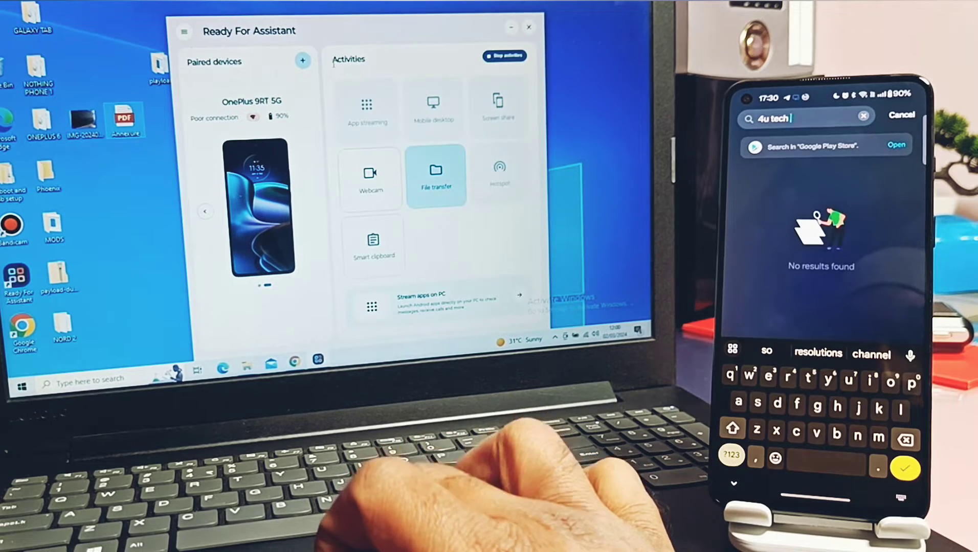
click(374, 245)
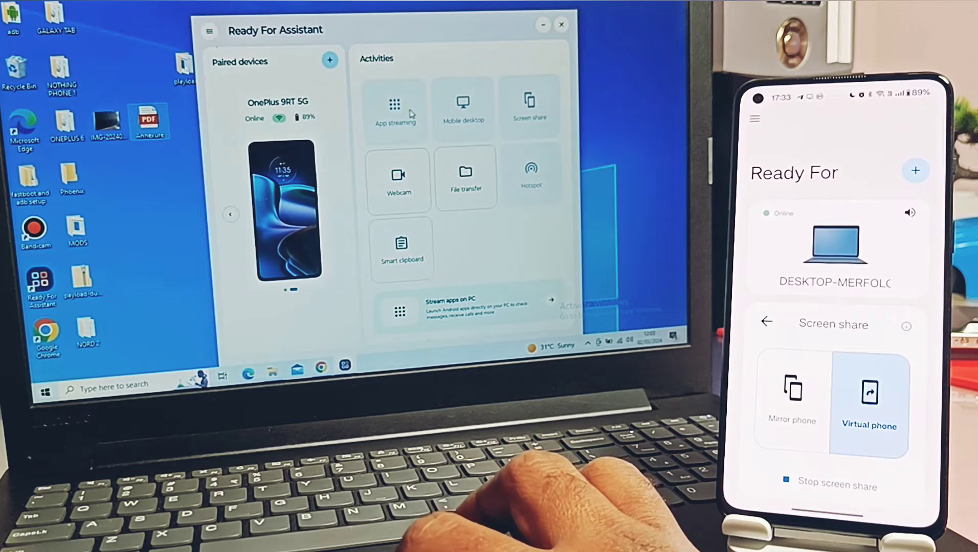
Search the phone's apps in App streaming for 'chr'
click(394, 110)
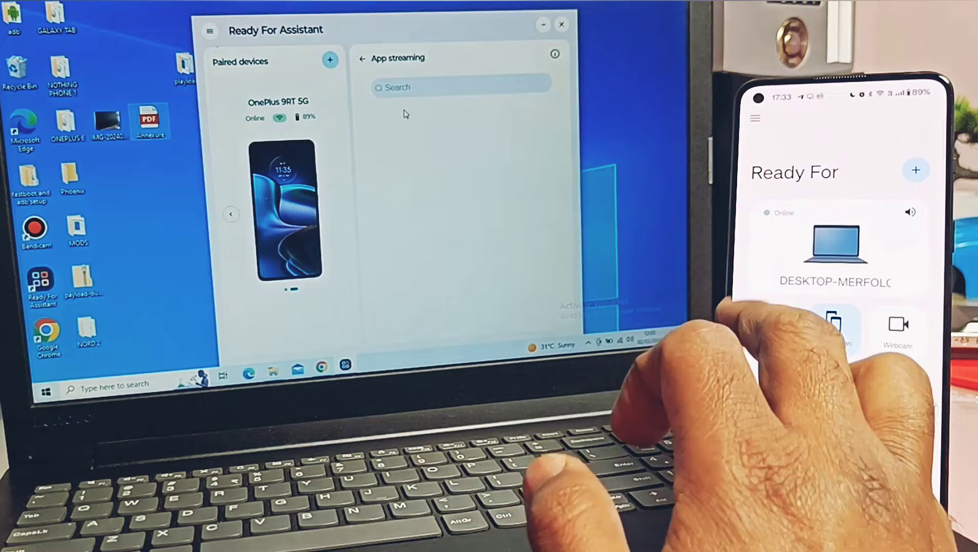
click(834, 328)
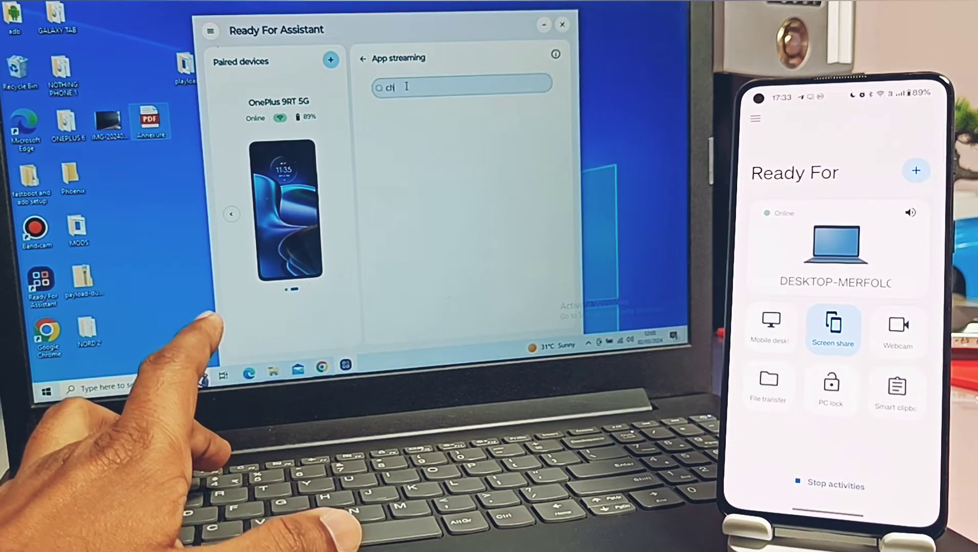
text(chr)
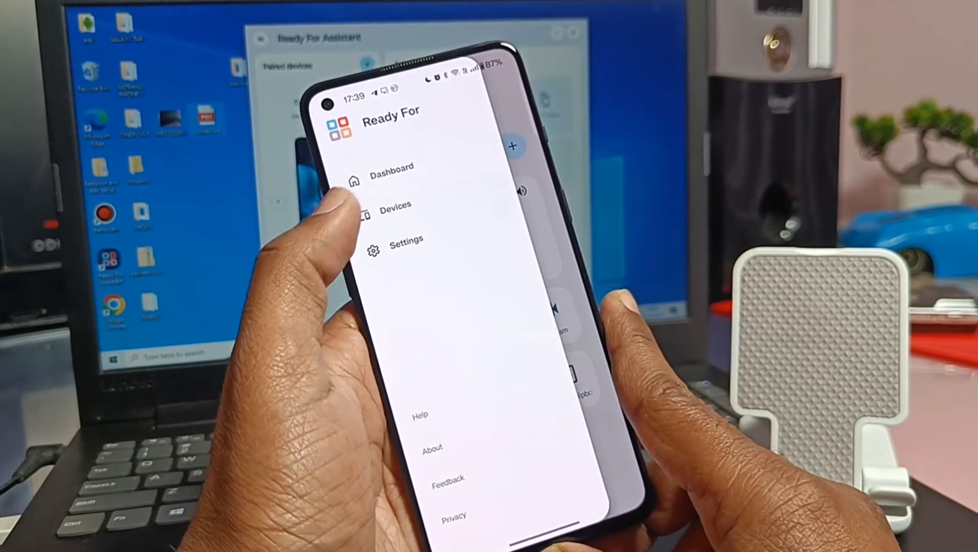
Visit More settings (high-efficiency streaming) and Notifications sharing, returning to the settings list each time
click(396, 207)
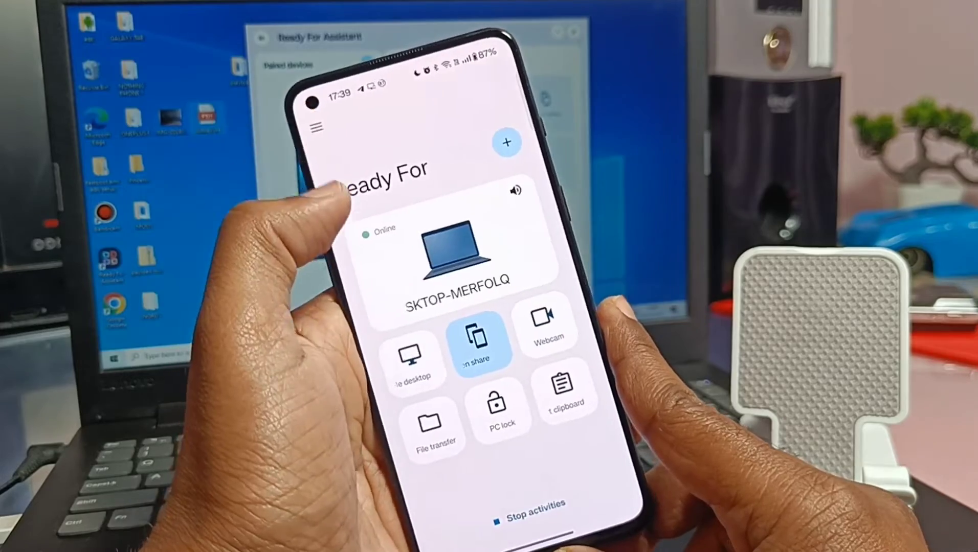
click(317, 127)
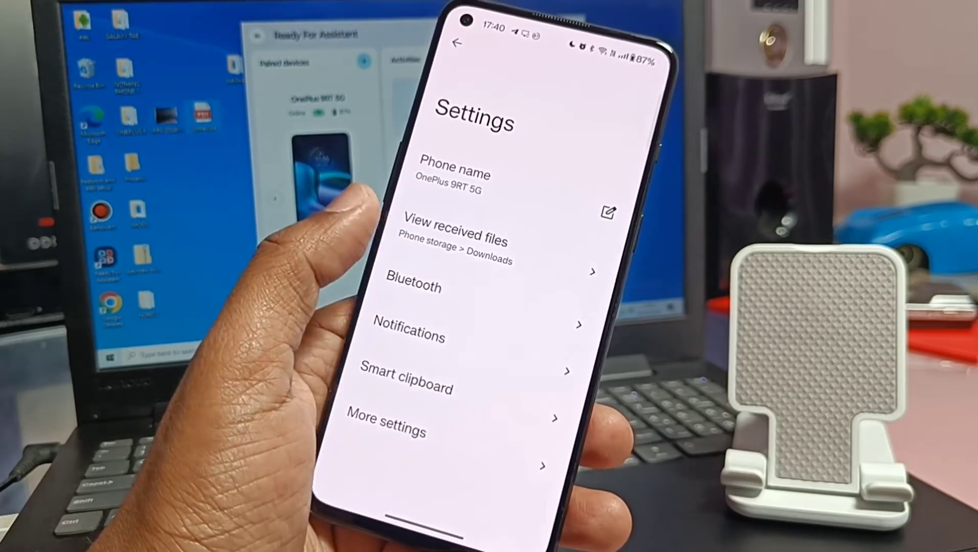
click(406, 387)
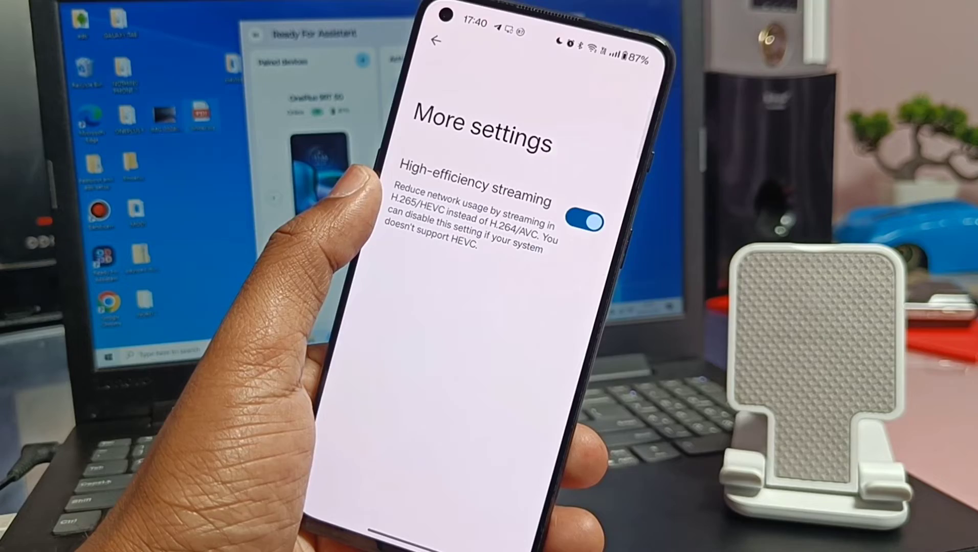
click(439, 39)
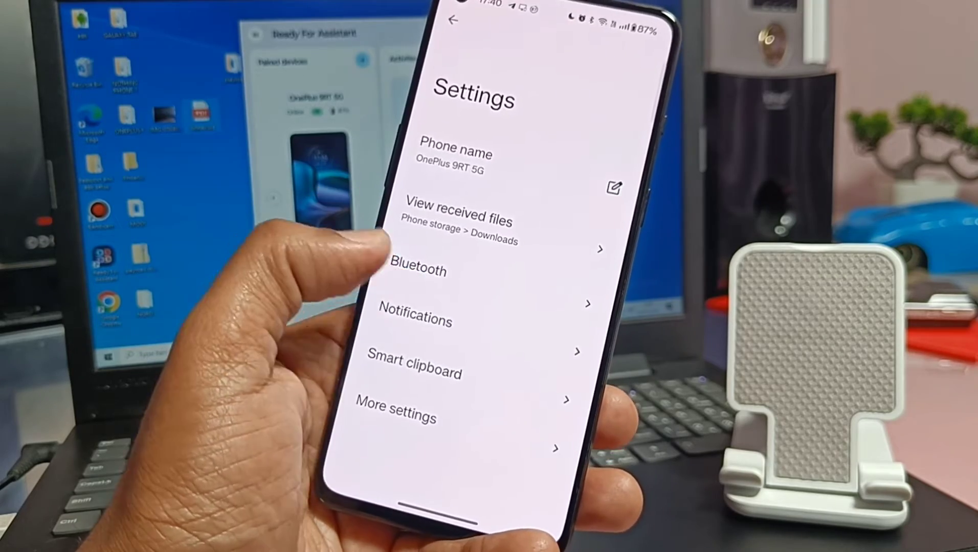
click(414, 320)
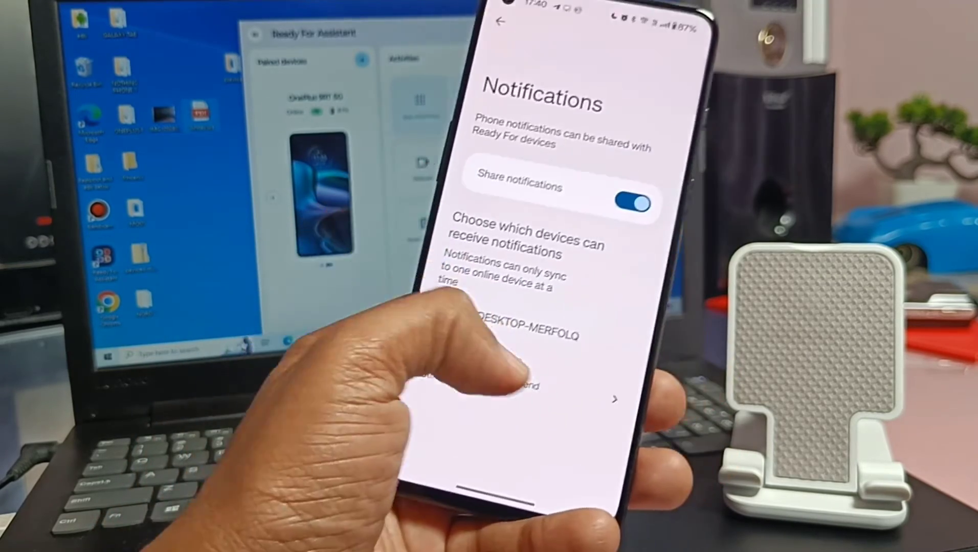
click(500, 22)
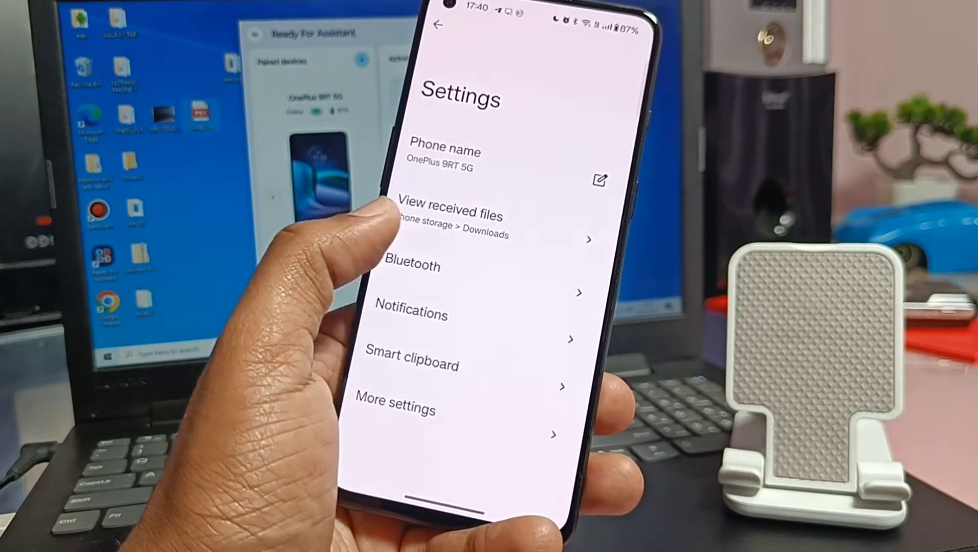